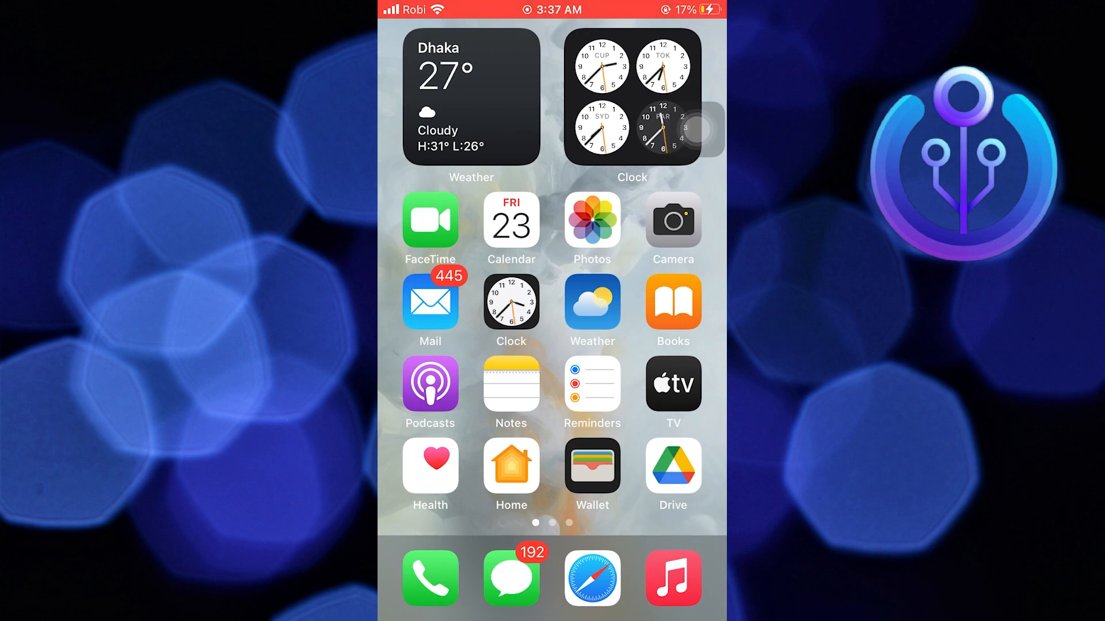
# - Launch CapCut from the second Home Screen page
pyautogui.hscroll(-3)
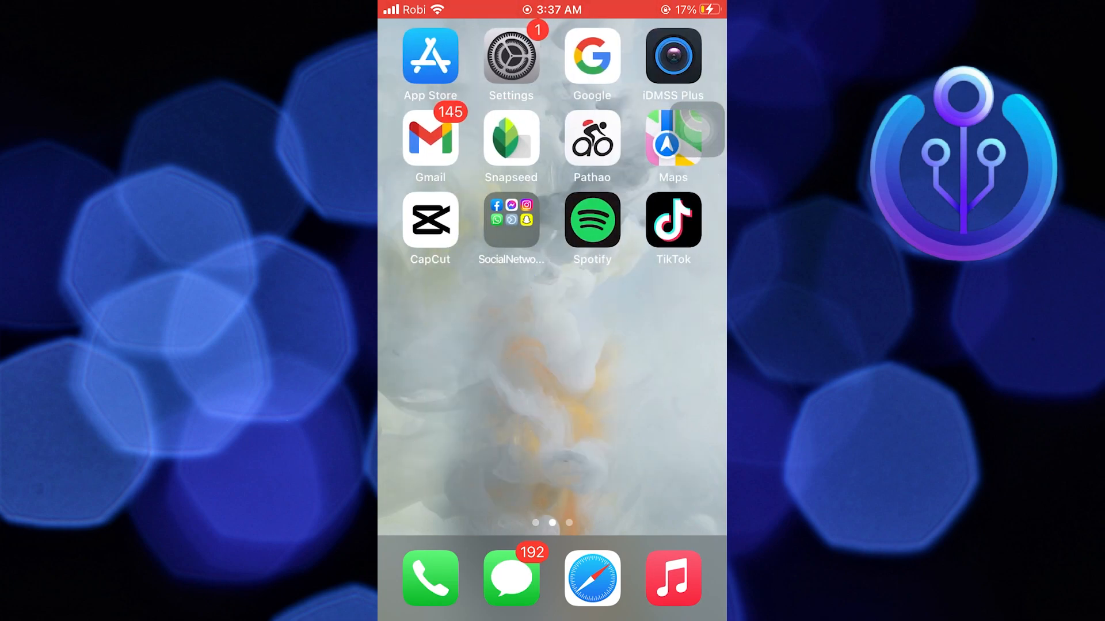
pyautogui.click(430, 221)
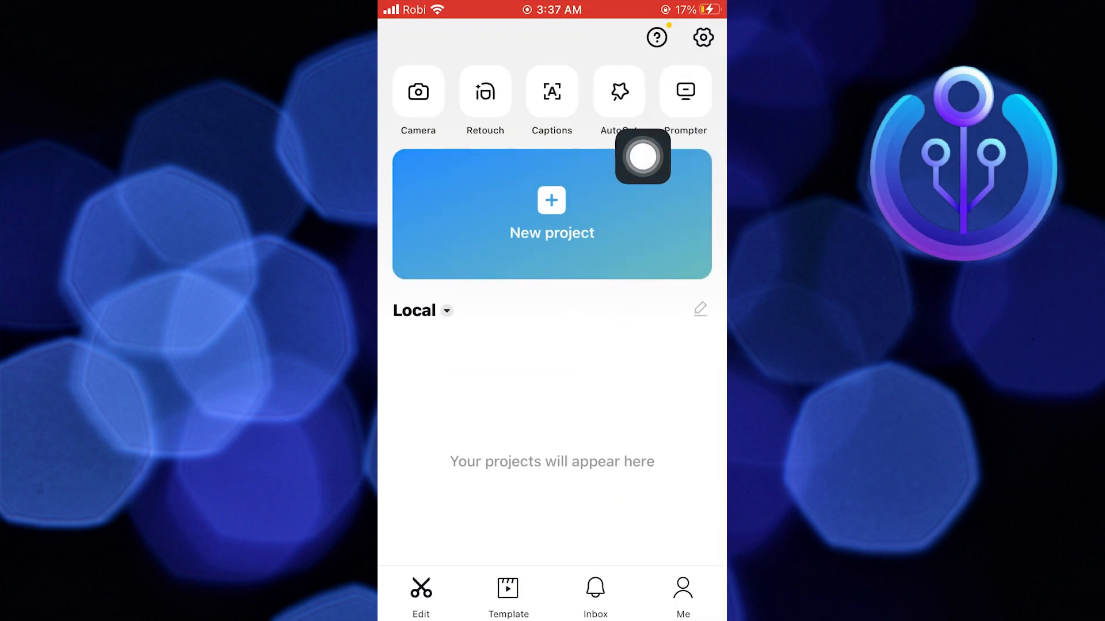
# - Create a new project with the 18-second green-screen character video from Recents
pyautogui.click(552, 214)
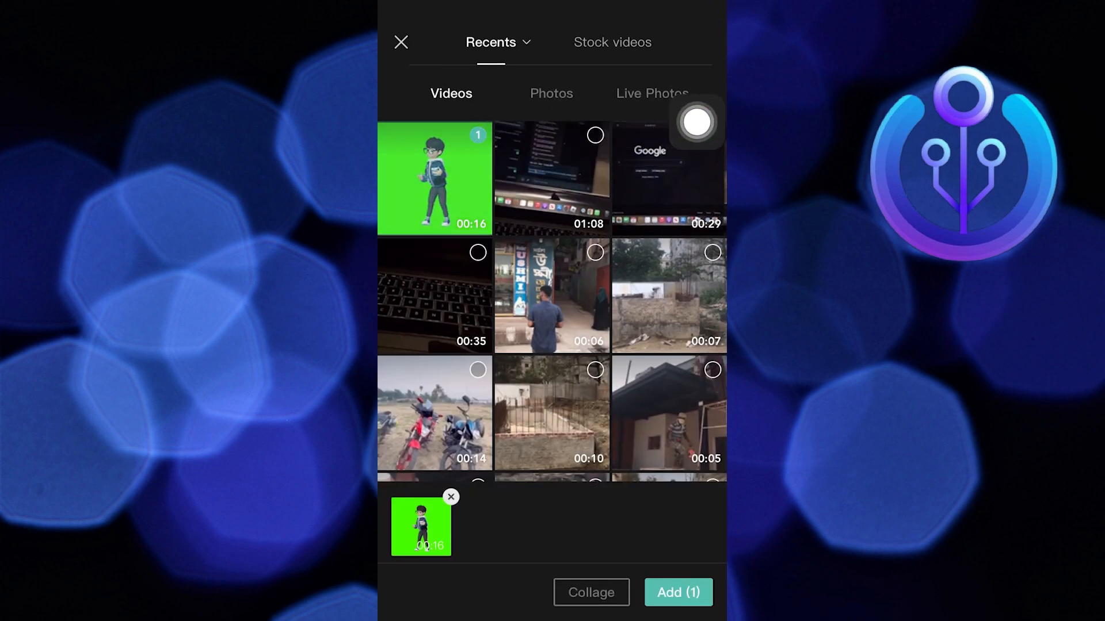
pyautogui.click(677, 592)
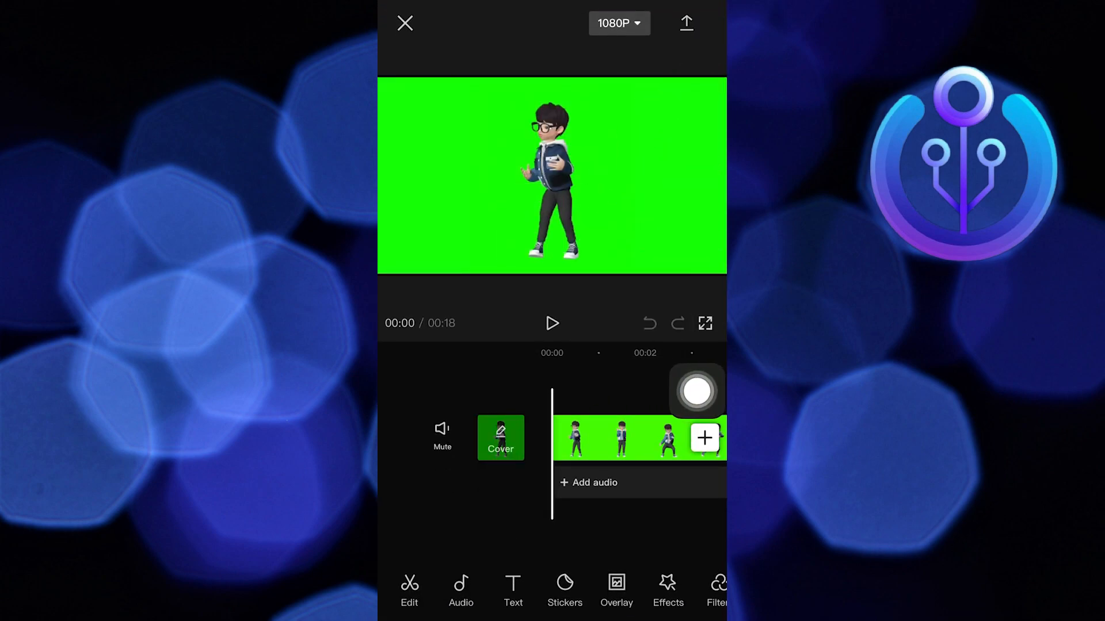
# - Select the character clip and open Cutout's Chroma key tool
pyautogui.click(621, 437)
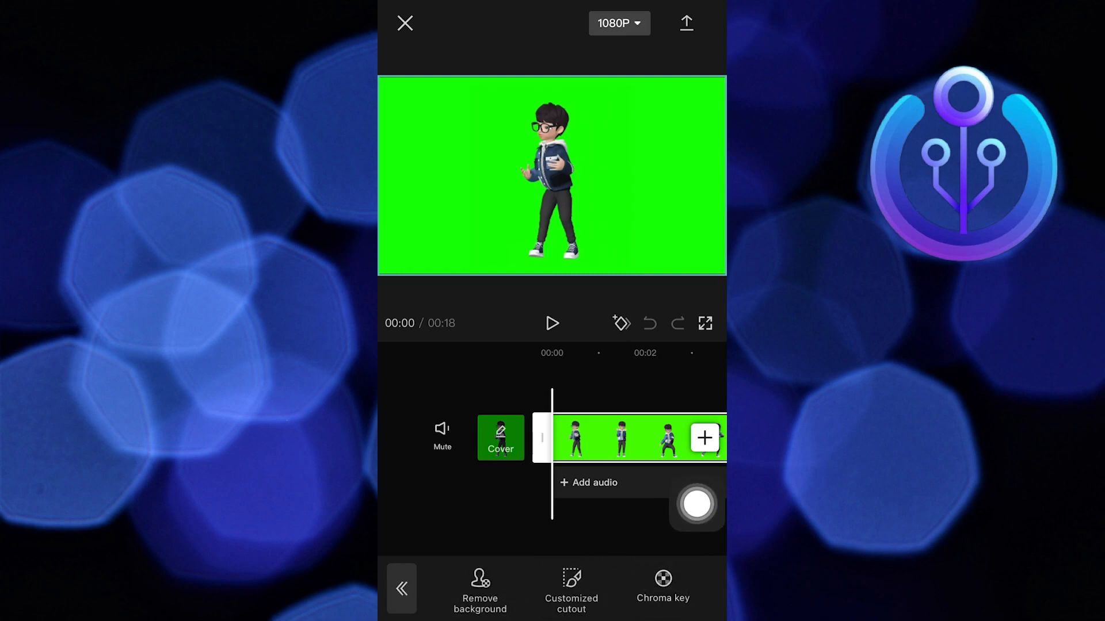
pyautogui.click(662, 588)
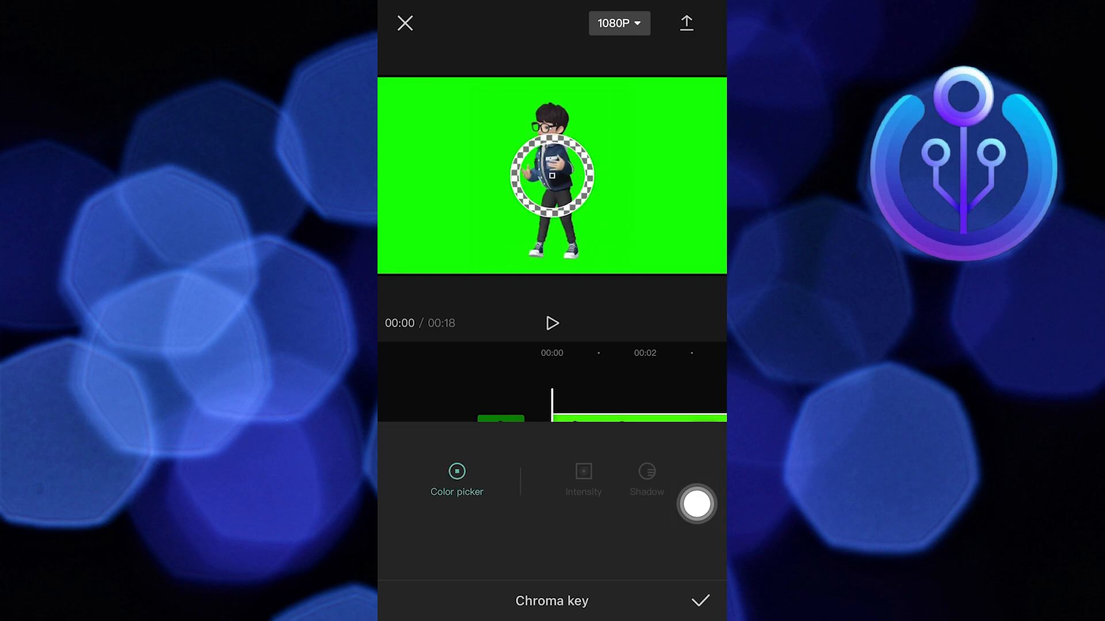
# - Raise chroma key intensity to about 86 and preview the character over black
pyautogui.click(583, 480)
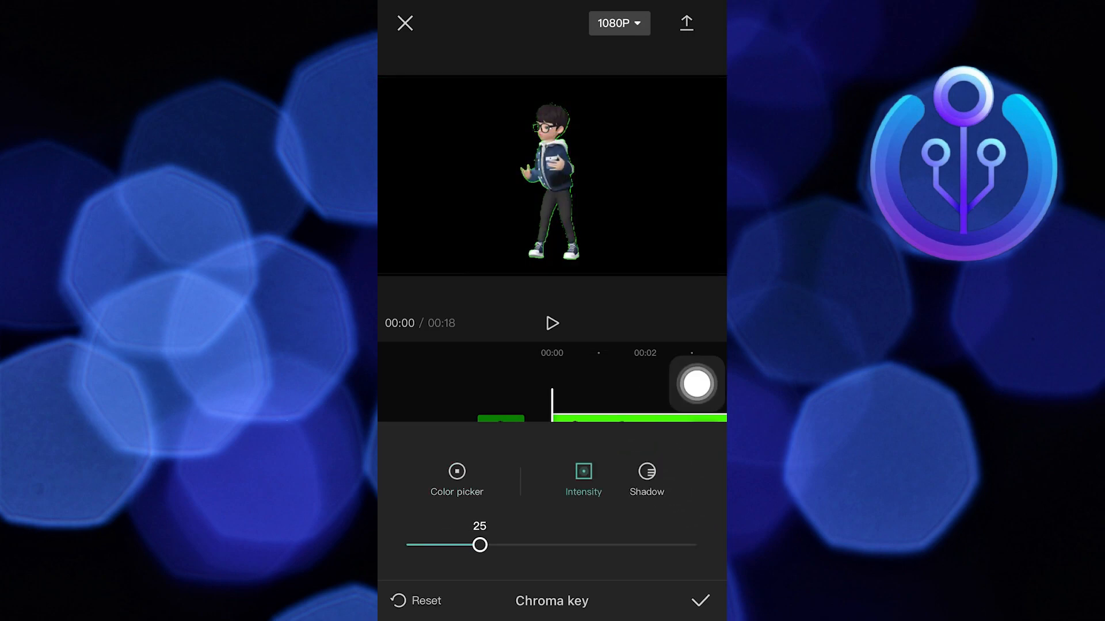
pyautogui.moveTo(478, 545); pyautogui.dragTo(546, 545)
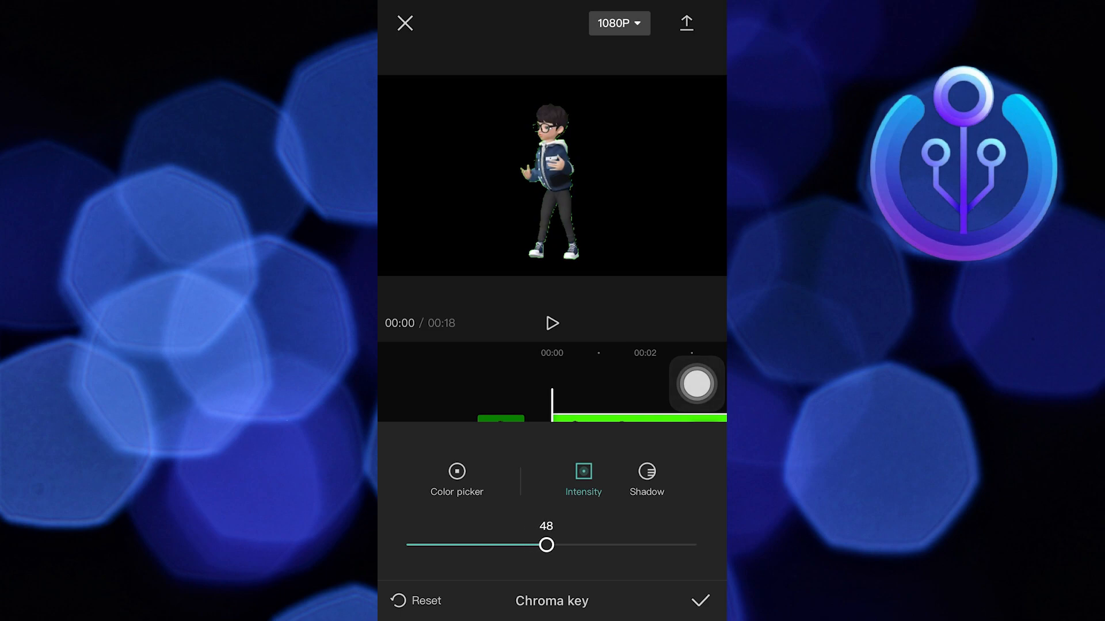
pyautogui.moveTo(546, 545); pyautogui.dragTo(656, 545)
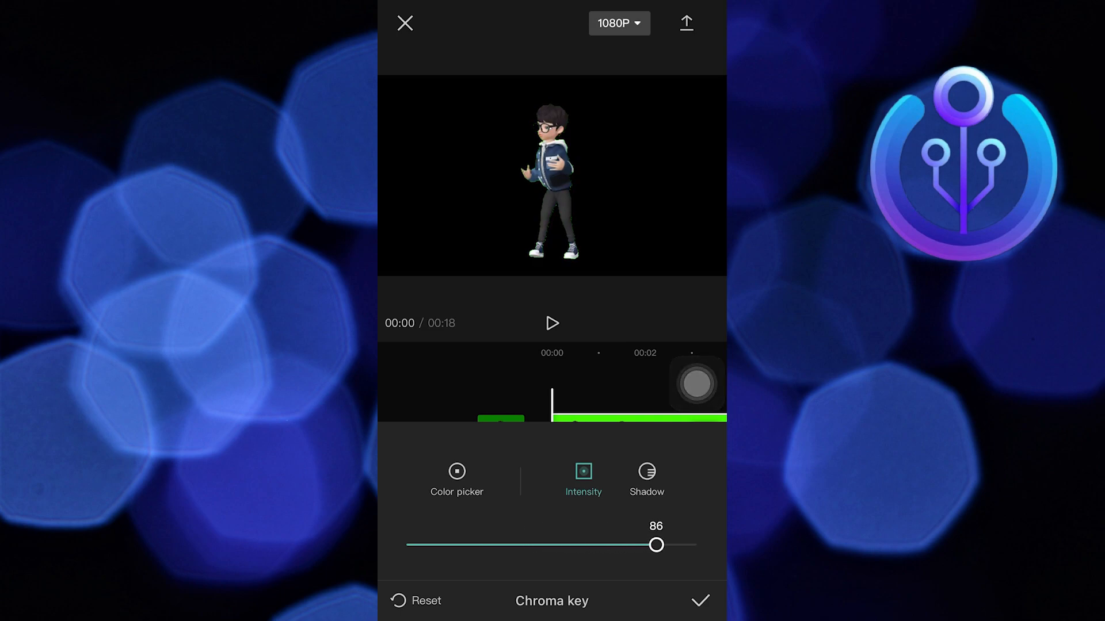
pyautogui.moveTo(655, 545); pyautogui.dragTo(698, 544)
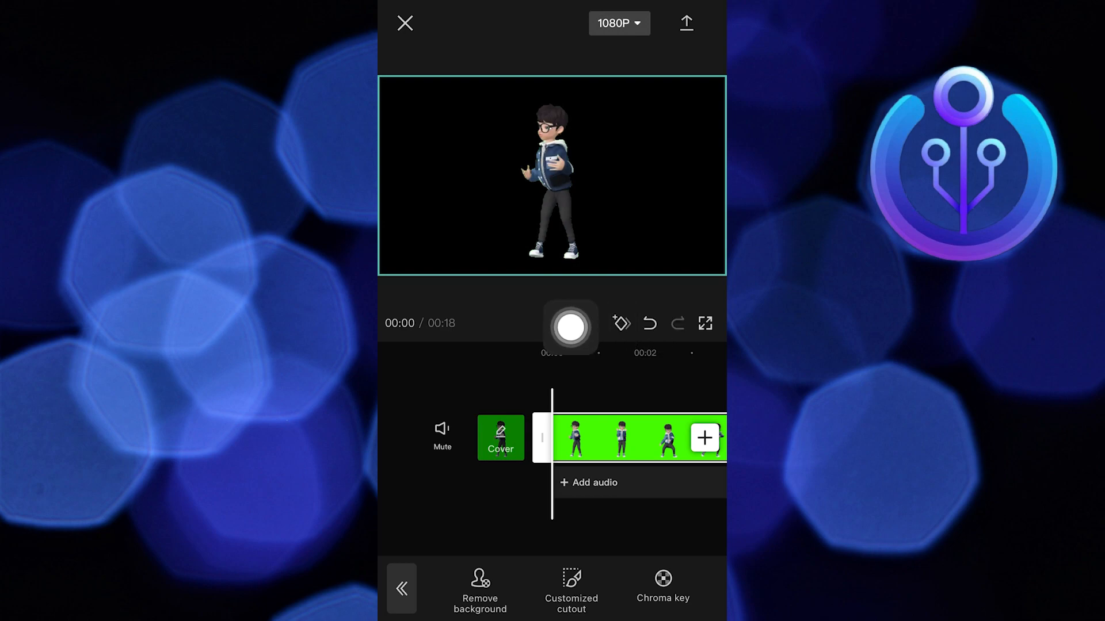
pyautogui.click(570, 327)
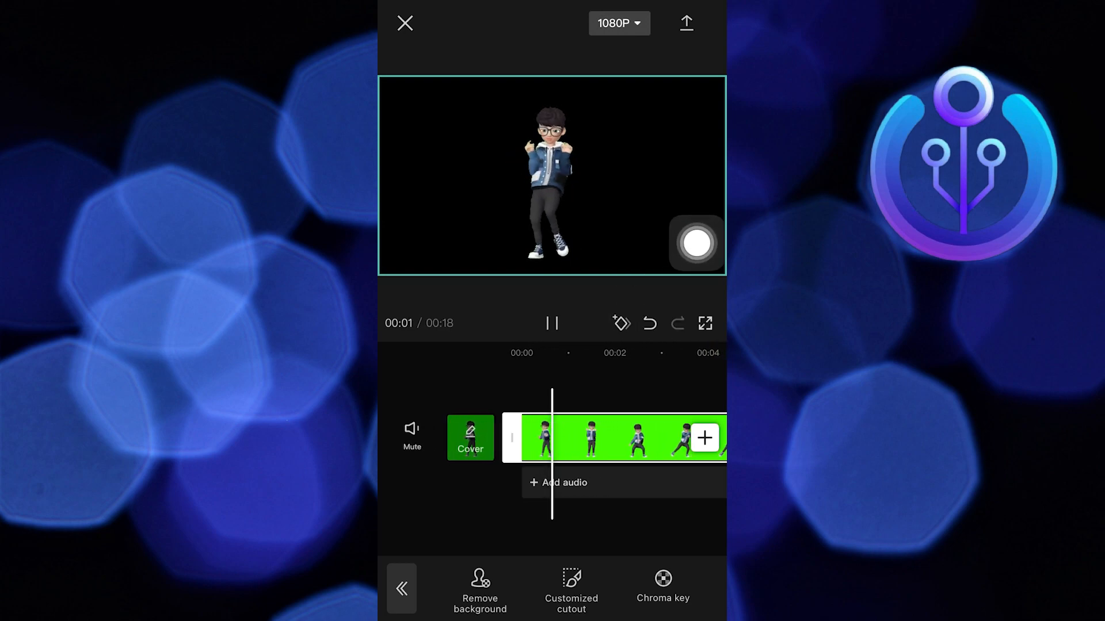